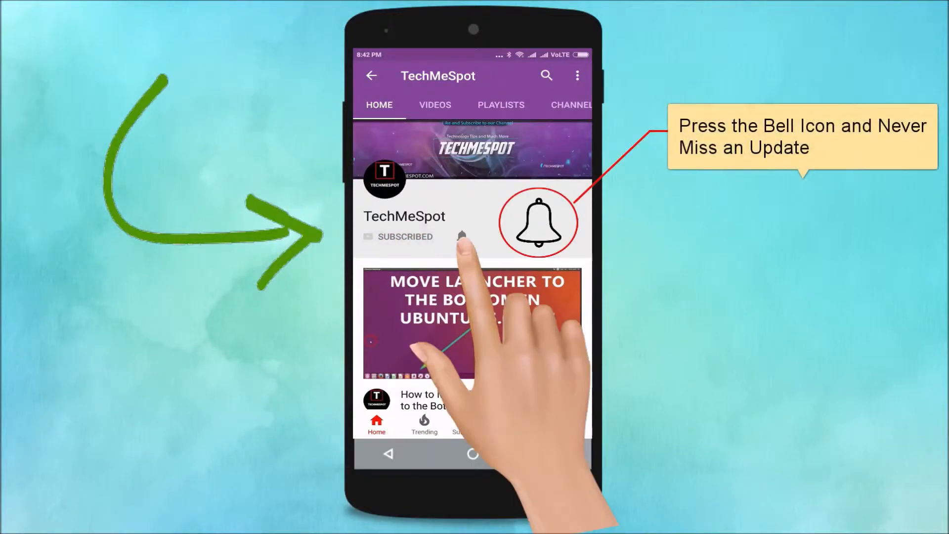
# - Launch the Play Store and search for 'google calculator' to list suggestions
pyautogui.click(463, 236)
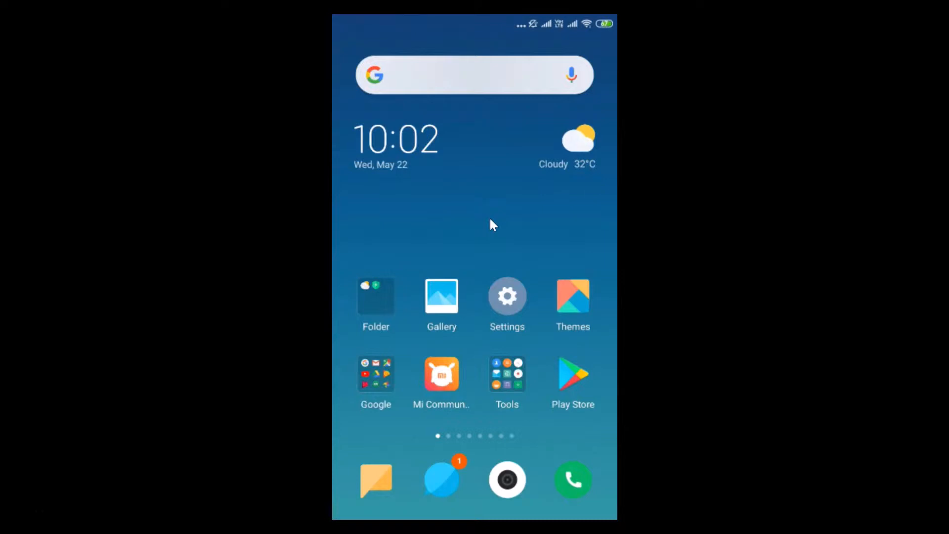
pyautogui.click(507, 297)
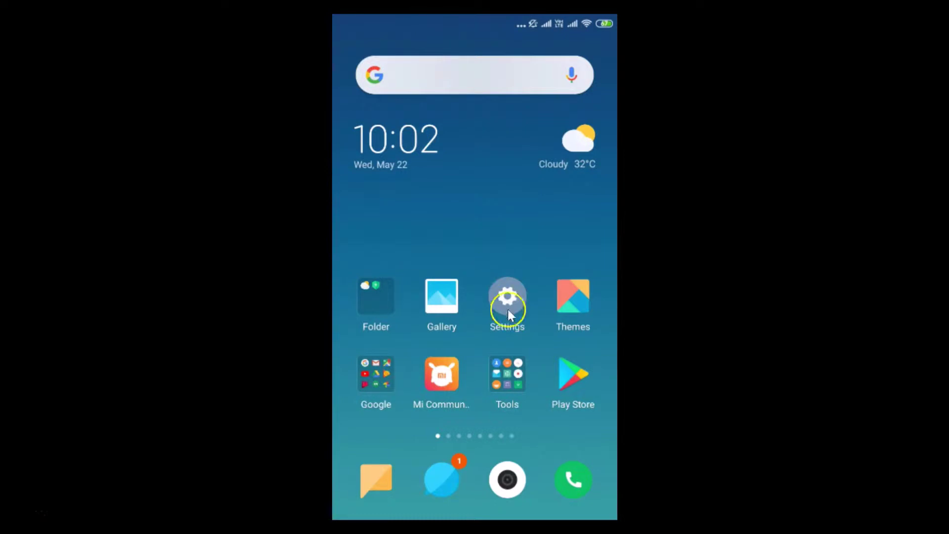
pyautogui.click(573, 375)
pyautogui.write('google calculator')
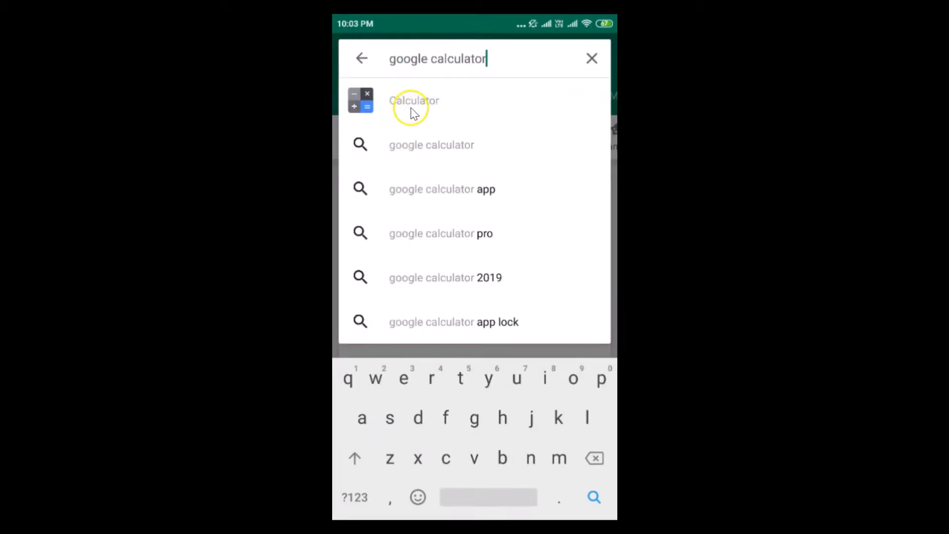
# - Open Google's Calculator listing and launch the installed app from it
pyautogui.click(414, 101)
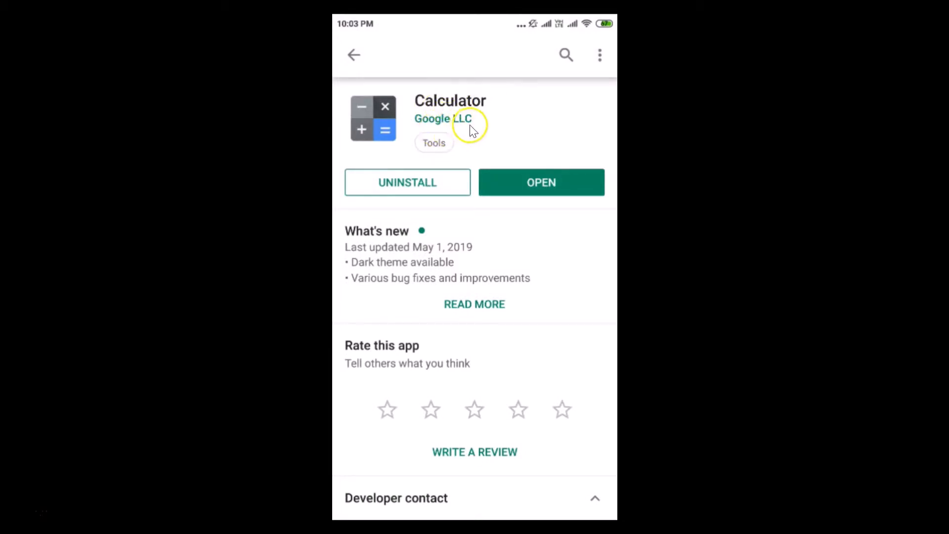
pyautogui.moveTo(579, 166)
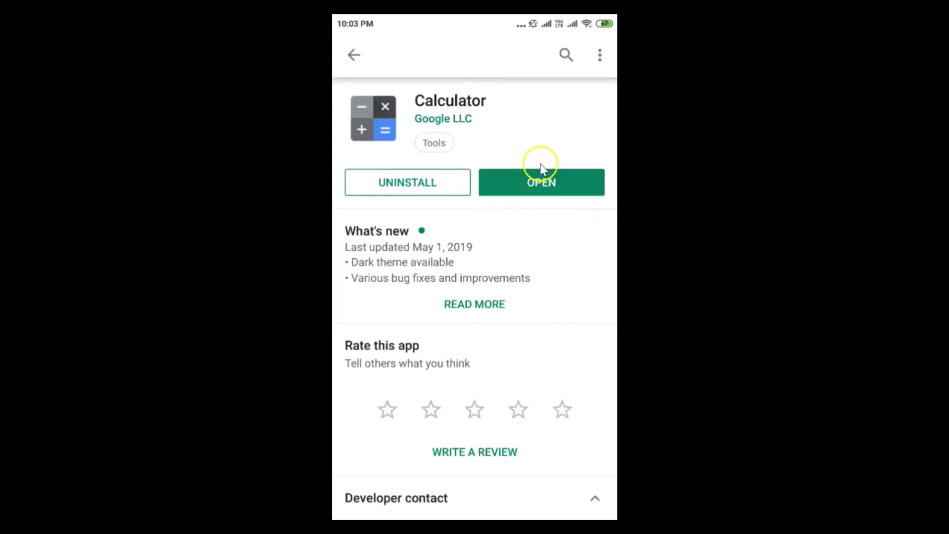
pyautogui.moveTo(554, 181)
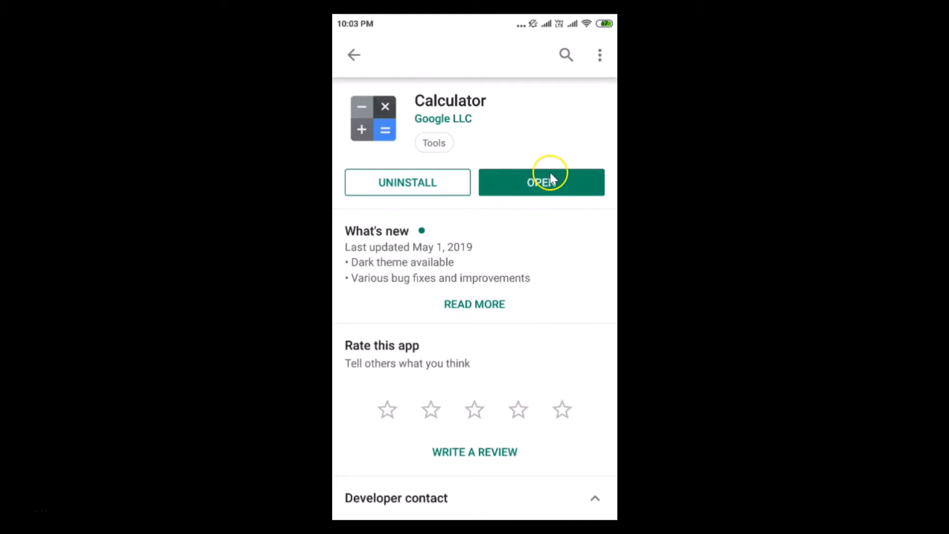
pyautogui.moveTo(501, 113)
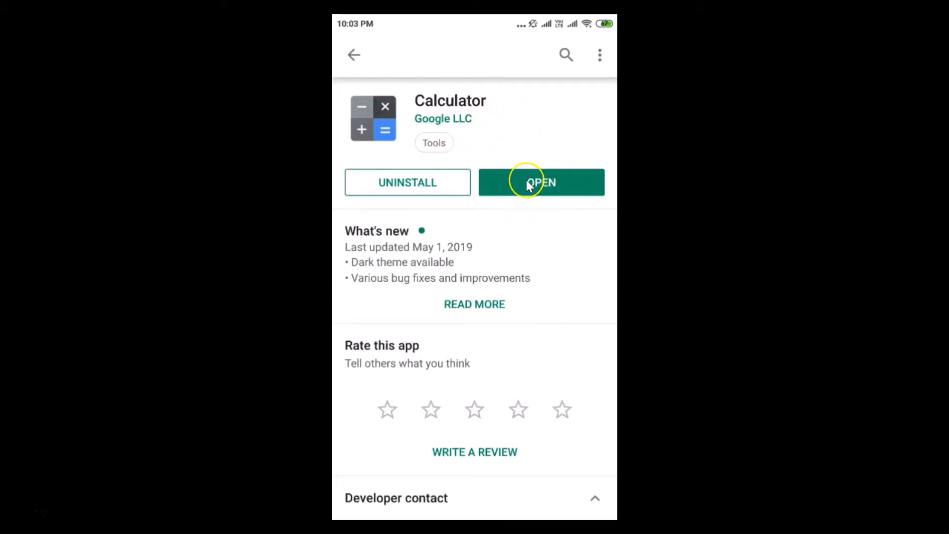
pyautogui.click(542, 182)
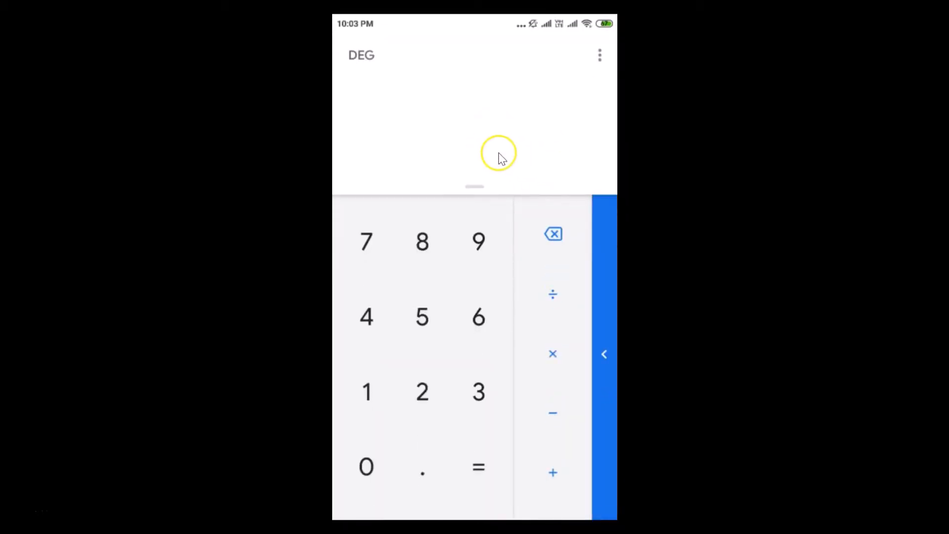
# - Reach Choose theme from the calculator's overflow menu
pyautogui.click(599, 56)
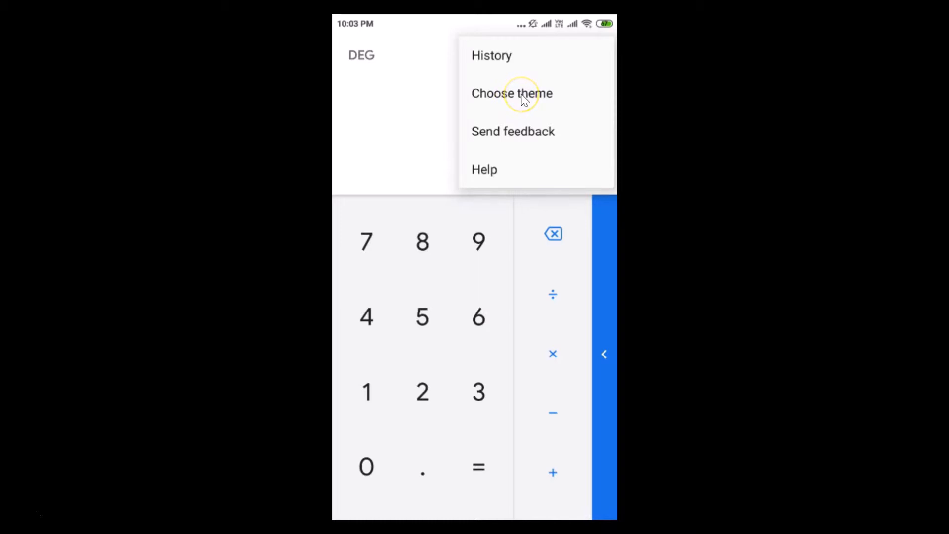
pyautogui.click(512, 93)
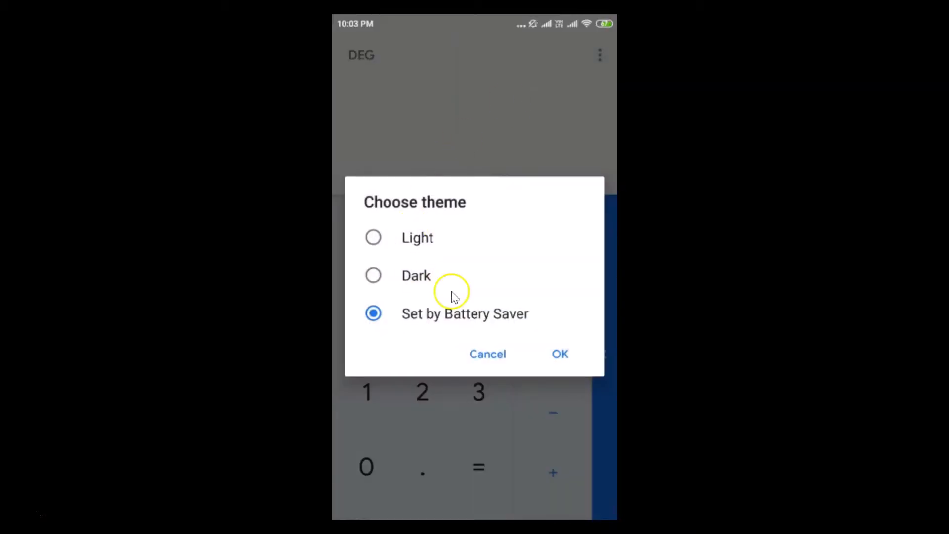
pyautogui.moveTo(433, 238)
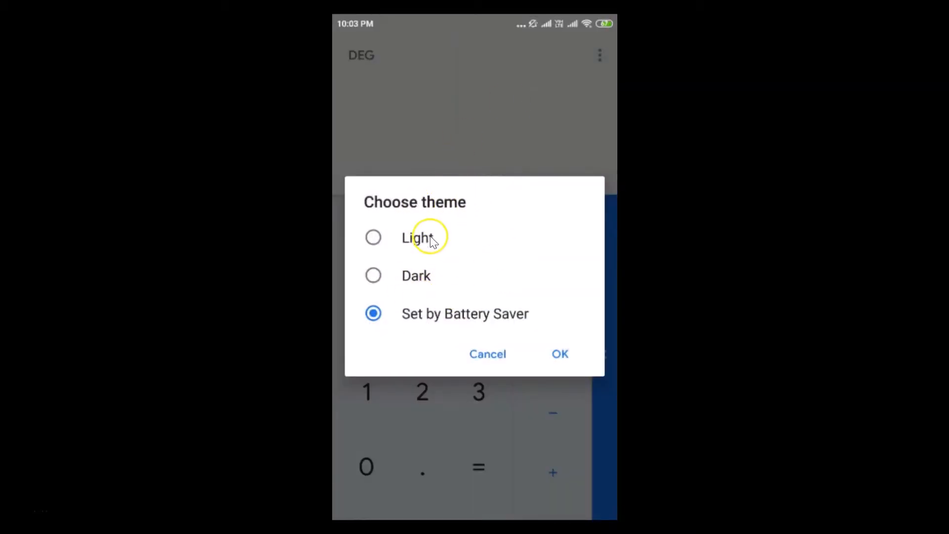
pyautogui.moveTo(441, 318)
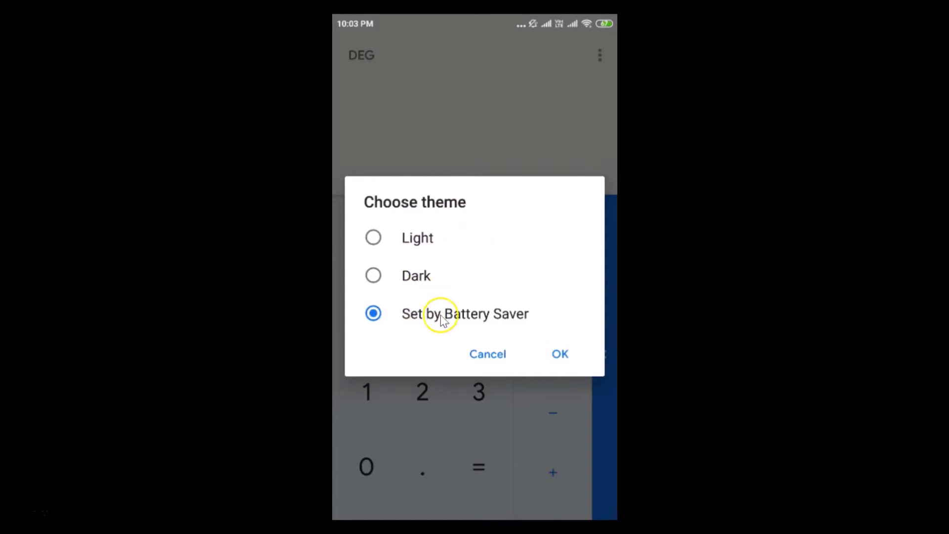
pyautogui.moveTo(403, 291)
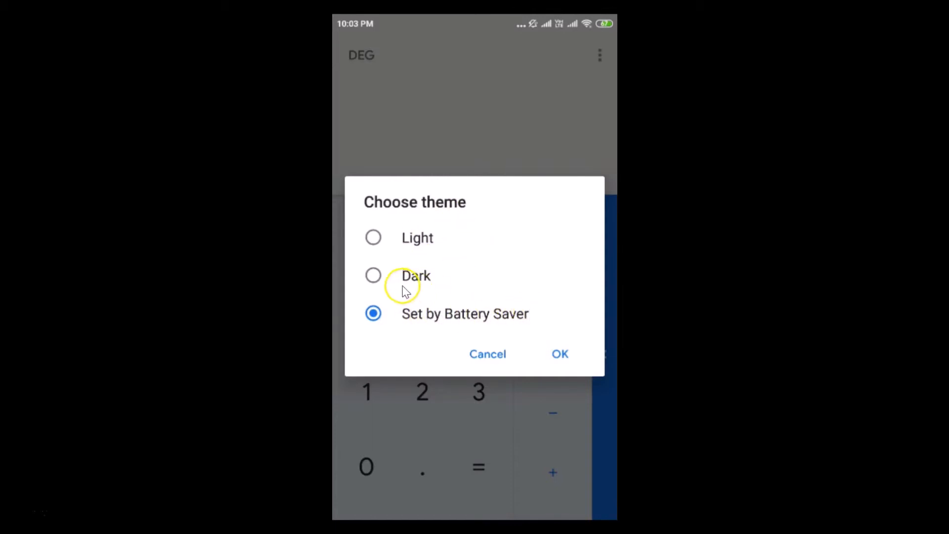
# - Select the Dark theme and confirm with OK
pyautogui.click(374, 274)
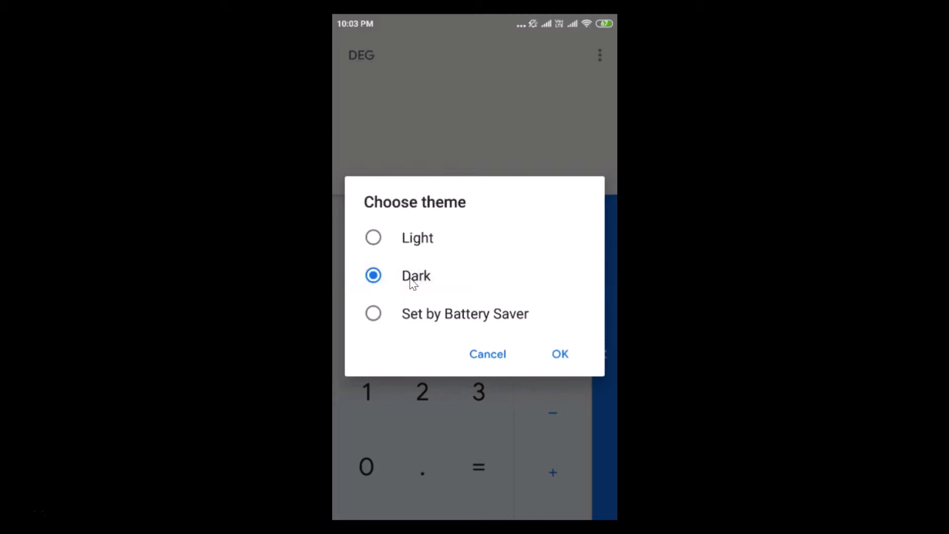
pyautogui.click(416, 277)
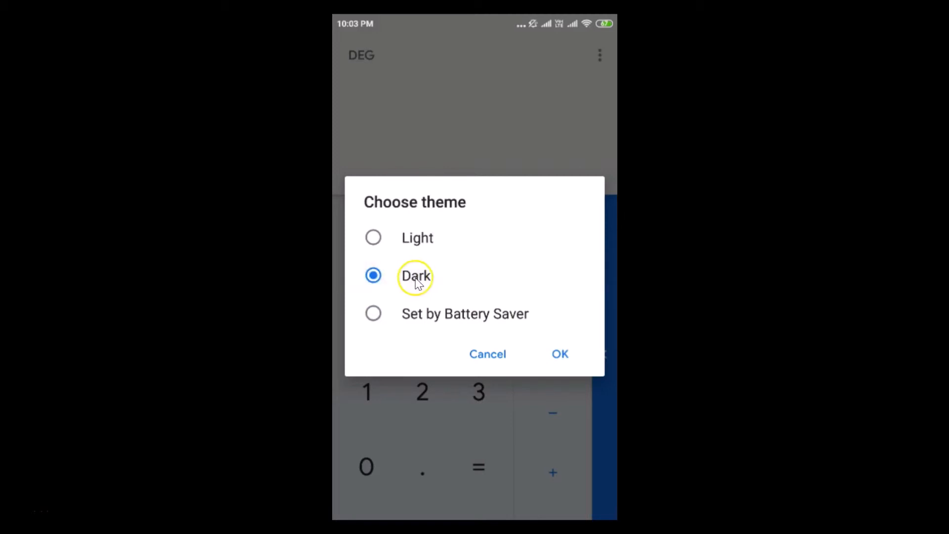
pyautogui.moveTo(574, 386)
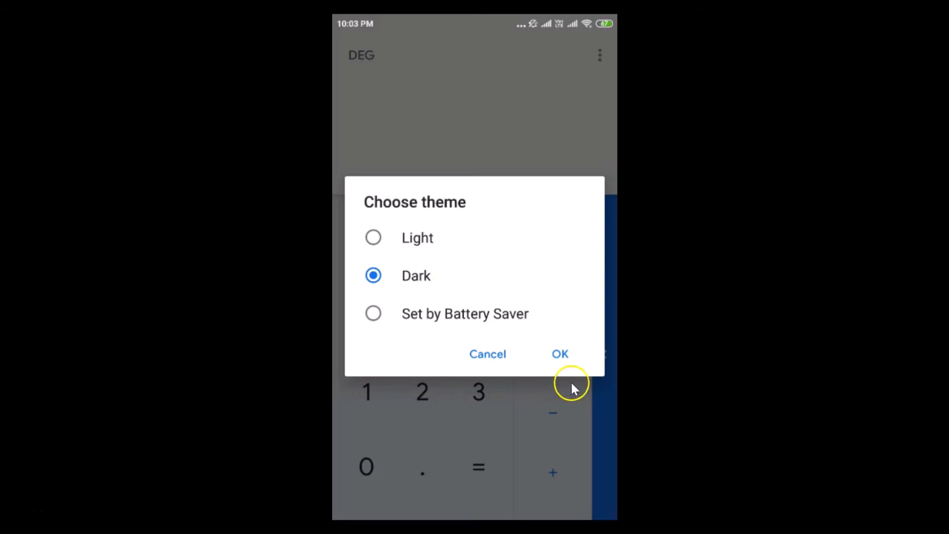
pyautogui.click(560, 354)
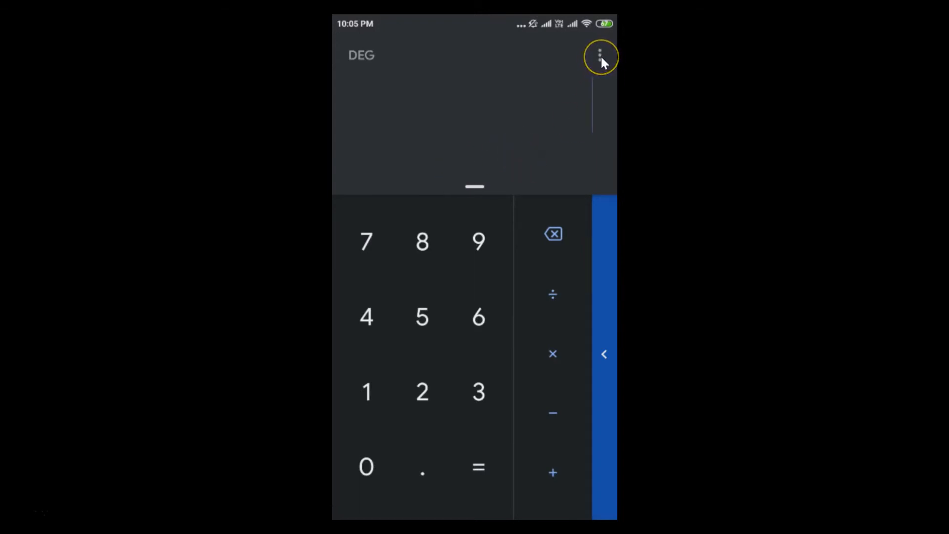
pyautogui.click(598, 54)
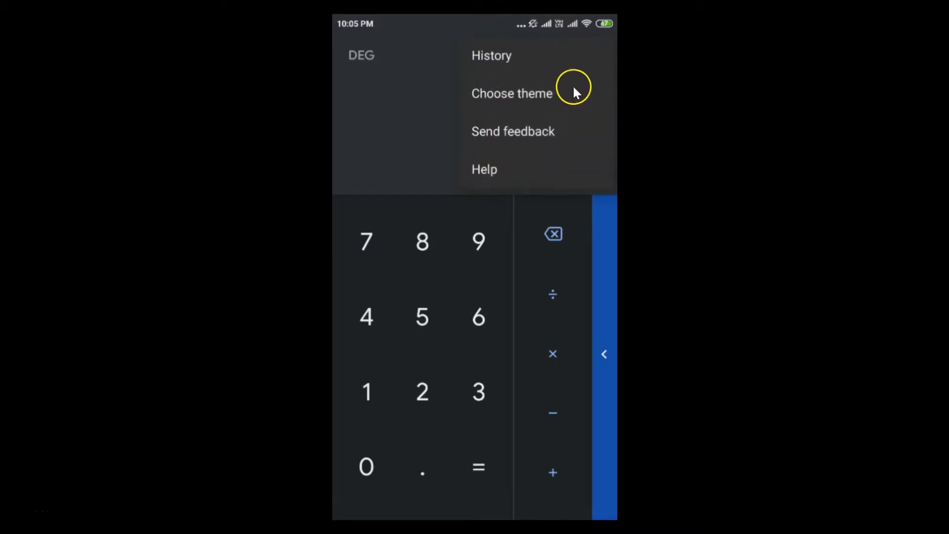
pyautogui.moveTo(514, 104)
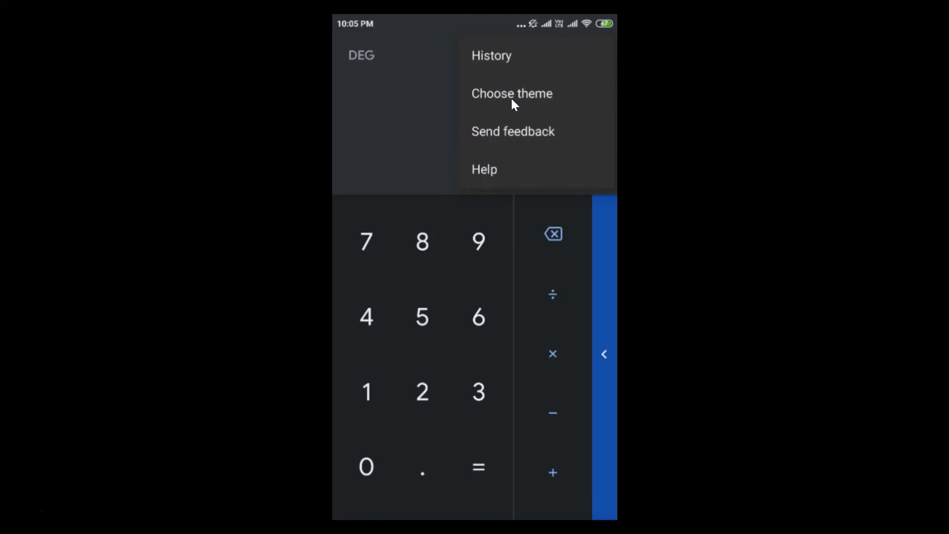
pyautogui.click(512, 93)
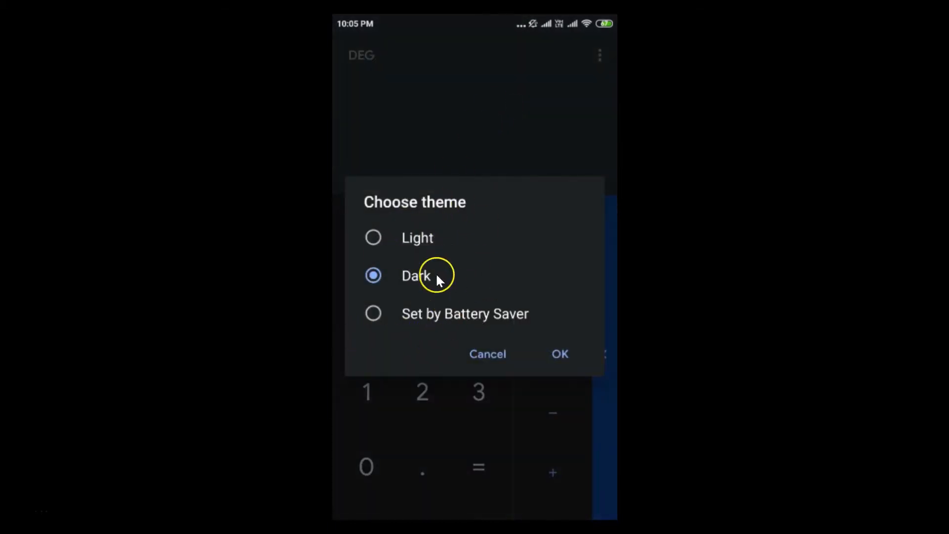
pyautogui.moveTo(495, 354)
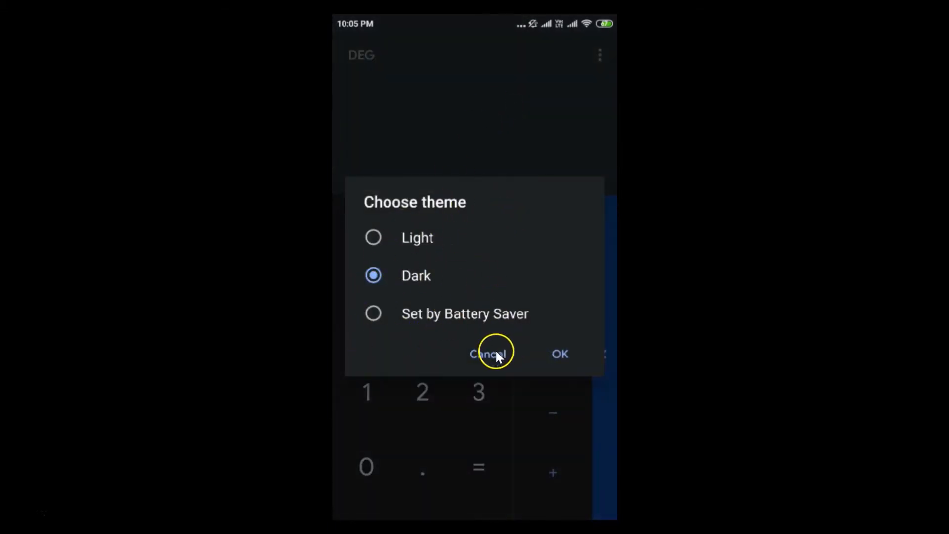
pyautogui.click(488, 354)
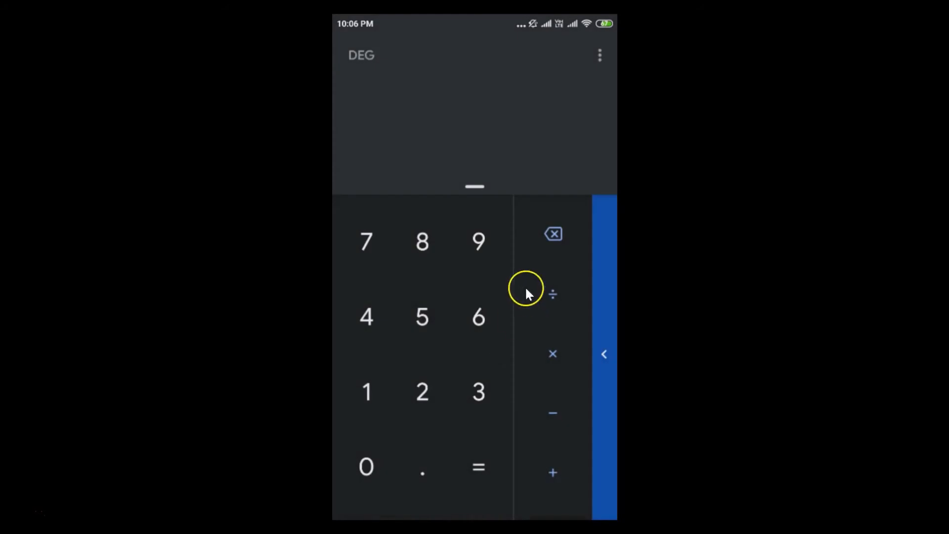